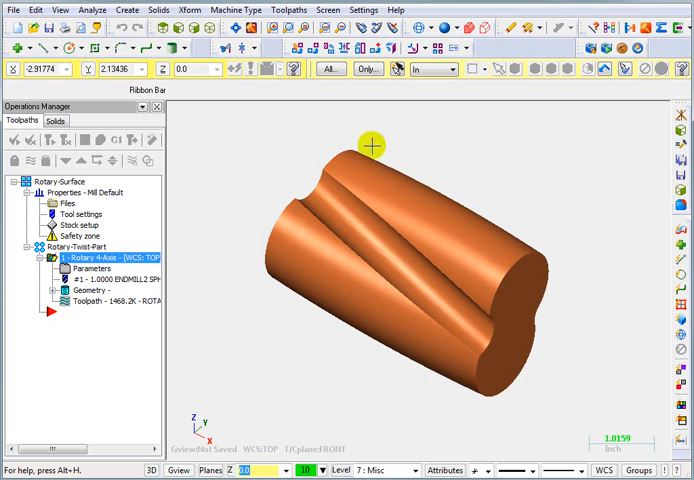
{"action": "mouse_move", "coordinate": [481, 157]}
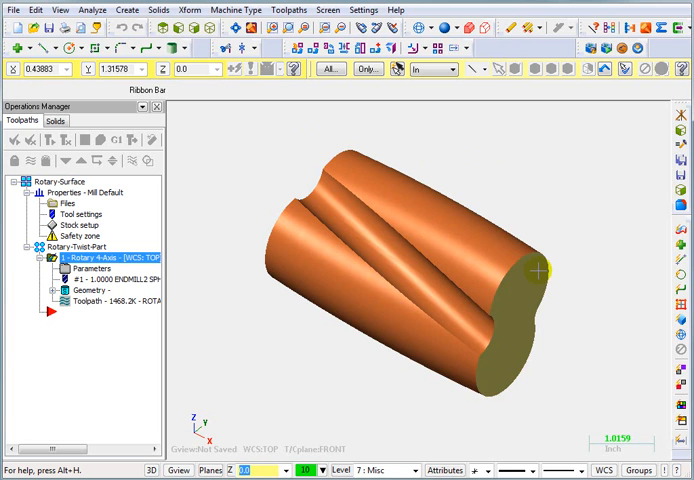
Step: Open the Create menu to reach the Curve on All Edges option
{"action": "left_click", "coordinate": [127, 10]}
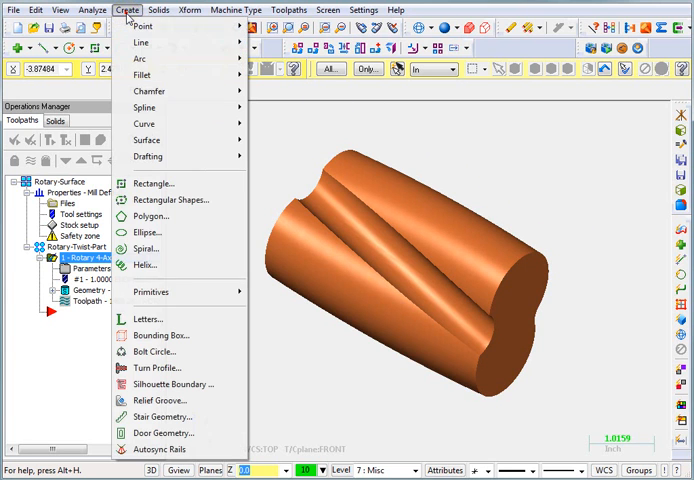
{"action": "mouse_move", "coordinate": [160, 123]}
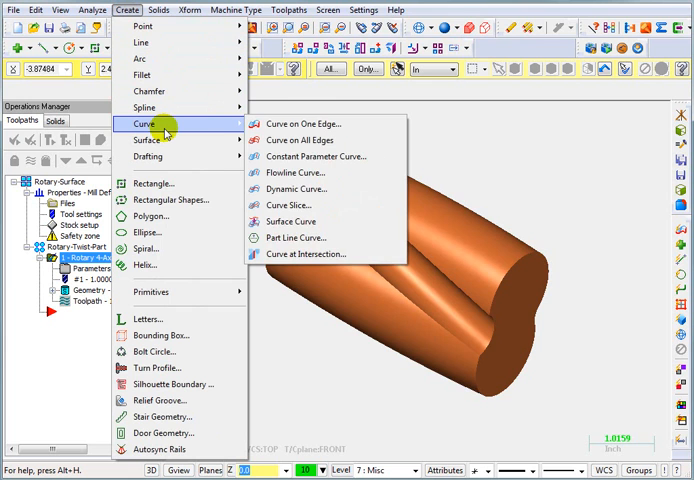
{"action": "mouse_move", "coordinate": [320, 156]}
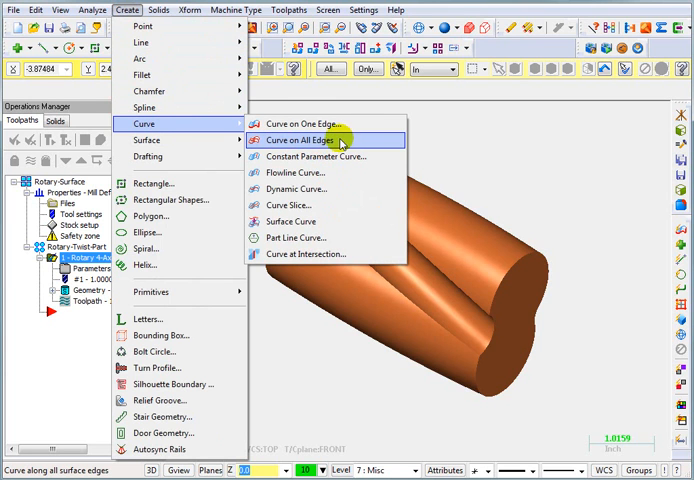
Step: Generate Curve on All Edges curves on the end faces, with solid face selection enabled
{"action": "left_click", "coordinate": [304, 140]}
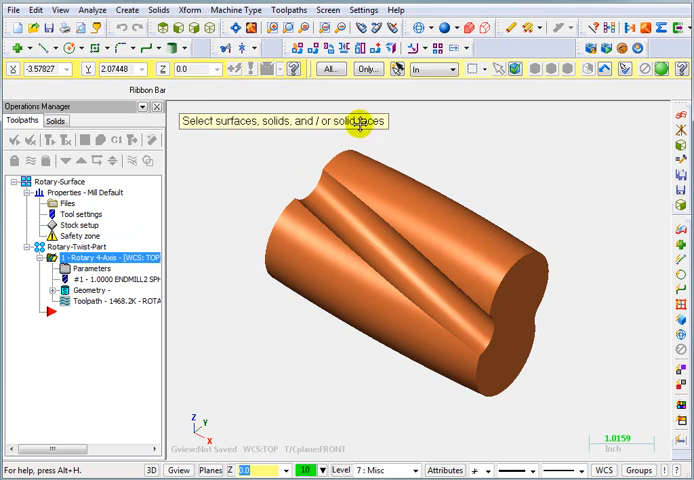
{"action": "mouse_move", "coordinate": [514, 68]}
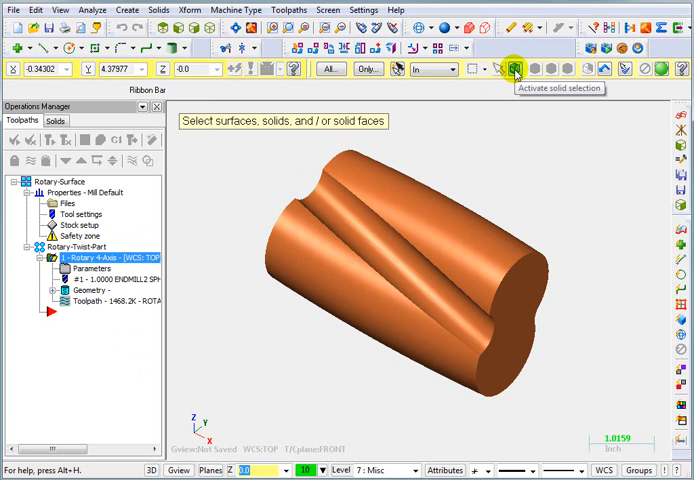
{"action": "left_click", "coordinate": [516, 68]}
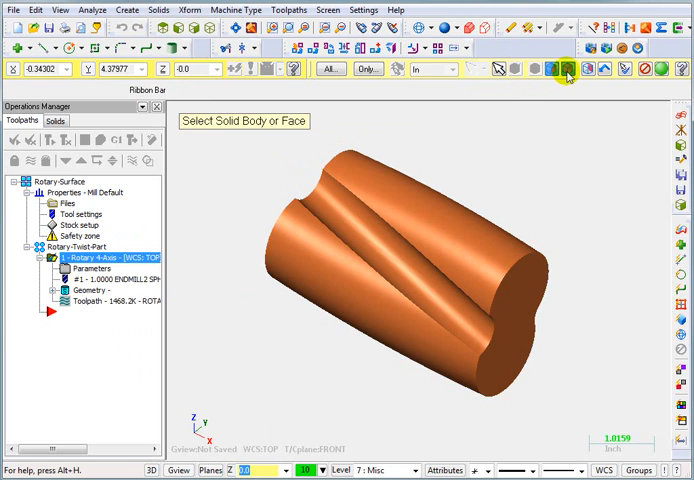
{"action": "mouse_move", "coordinate": [569, 70]}
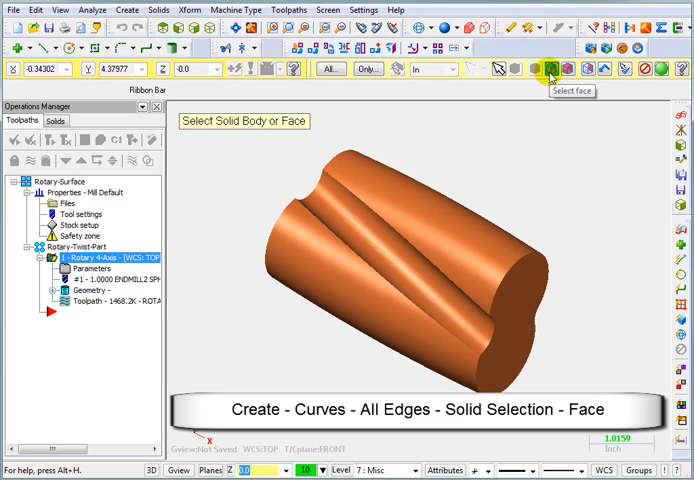
{"action": "mouse_move", "coordinate": [550, 72]}
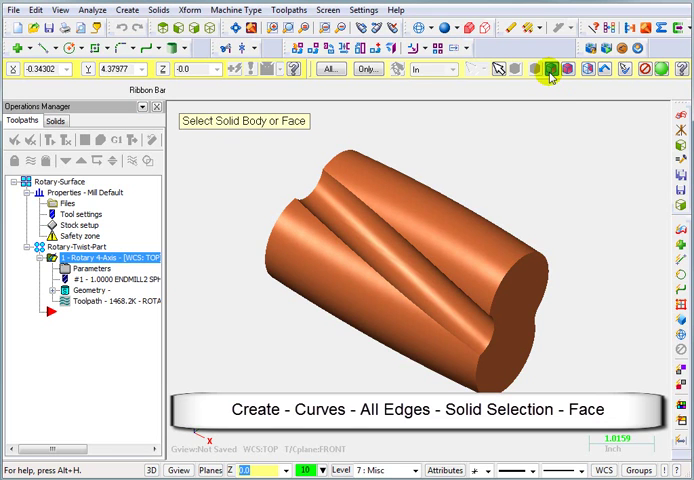
{"action": "mouse_move", "coordinate": [539, 222]}
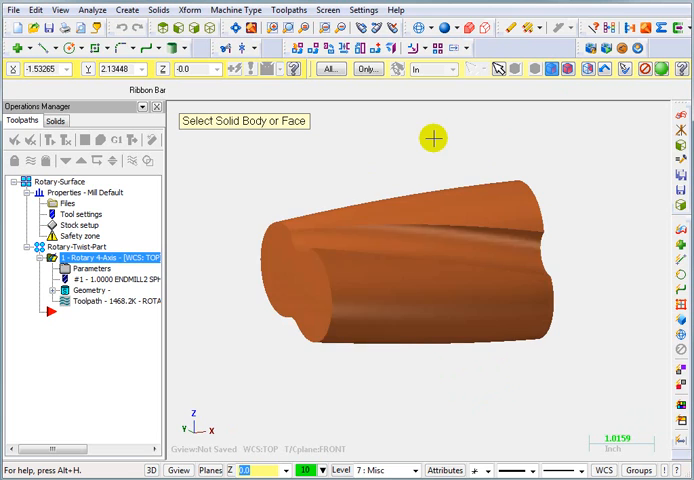
{"action": "left_click", "coordinate": [305, 283]}
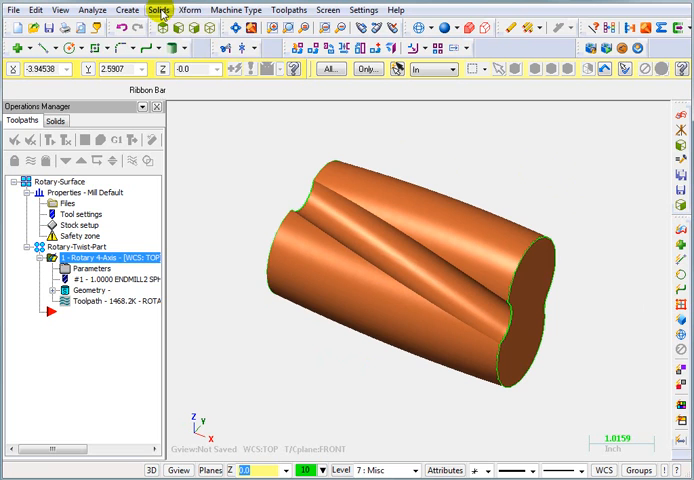
Step: Start a Solids Extrude and pick the first end-face edge chain
{"action": "left_click", "coordinate": [159, 9]}
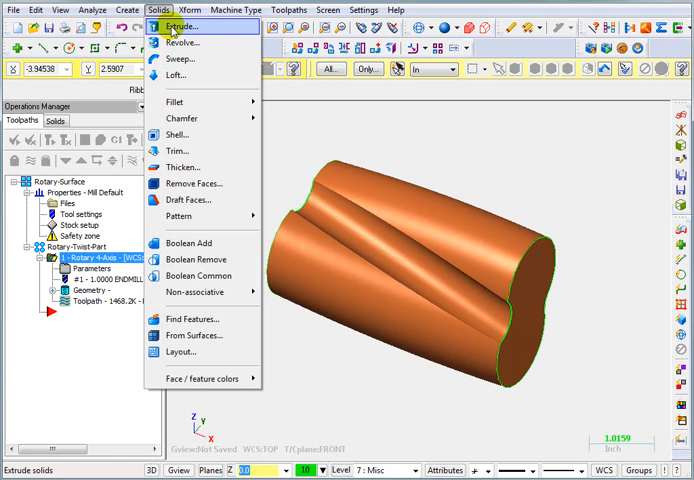
{"action": "left_click", "coordinate": [181, 26]}
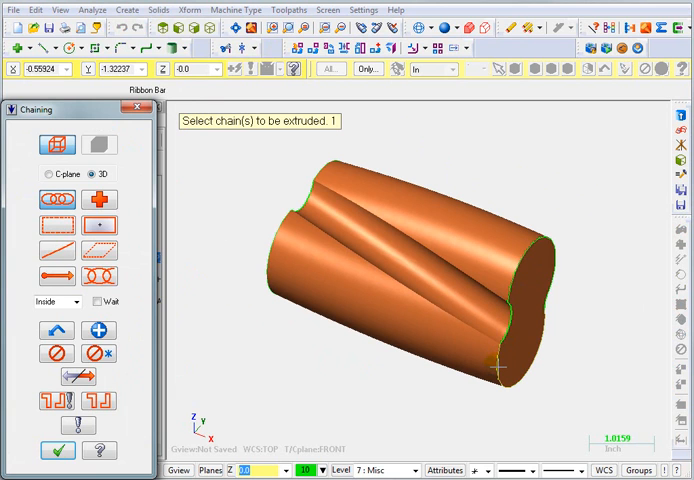
{"action": "left_click", "coordinate": [500, 368]}
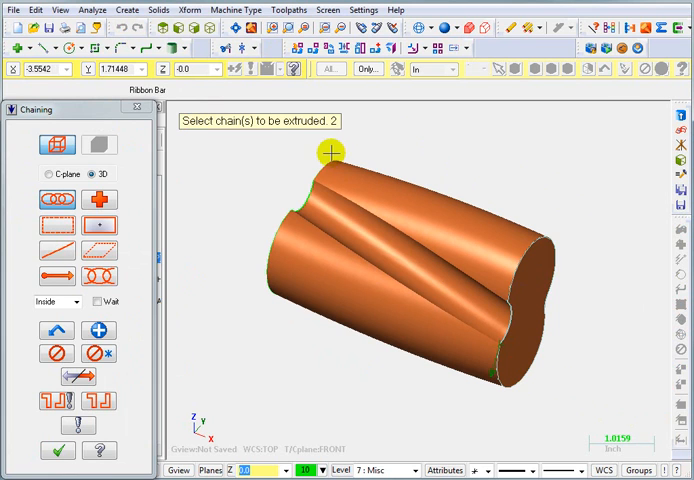
{"action": "mouse_move", "coordinate": [315, 168]}
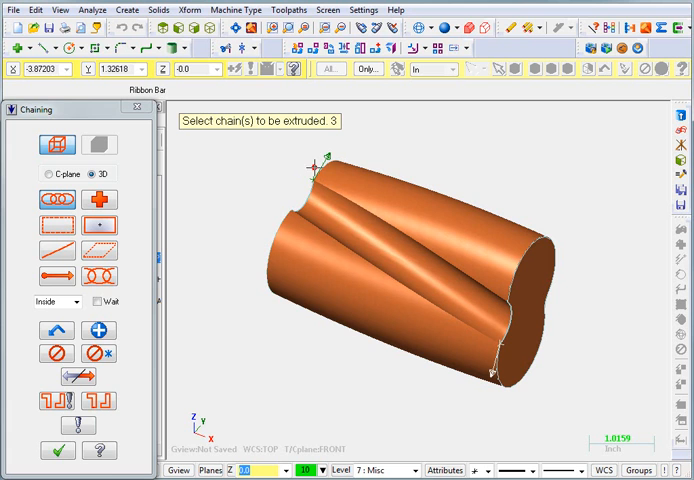
{"action": "mouse_move", "coordinate": [240, 152]}
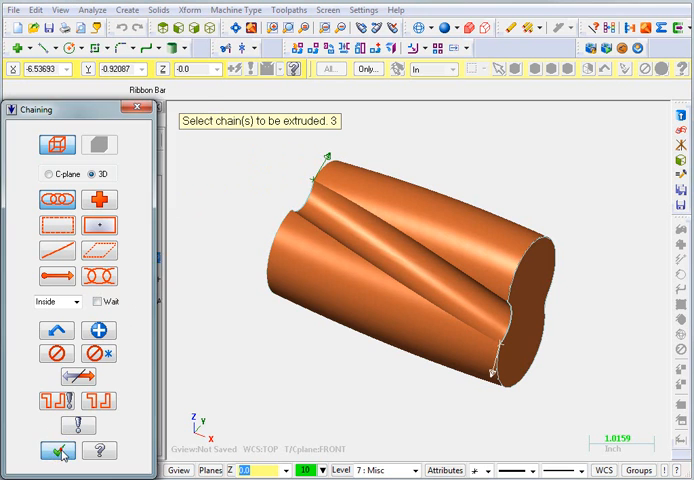
Step: Accept the chains and extrude thin end-cap bodies with Create Body
{"action": "left_click", "coordinate": [57, 450]}
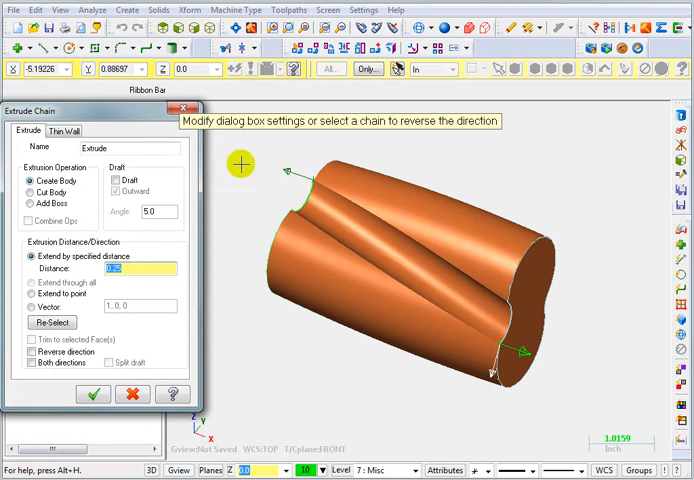
{"action": "mouse_move", "coordinate": [611, 352]}
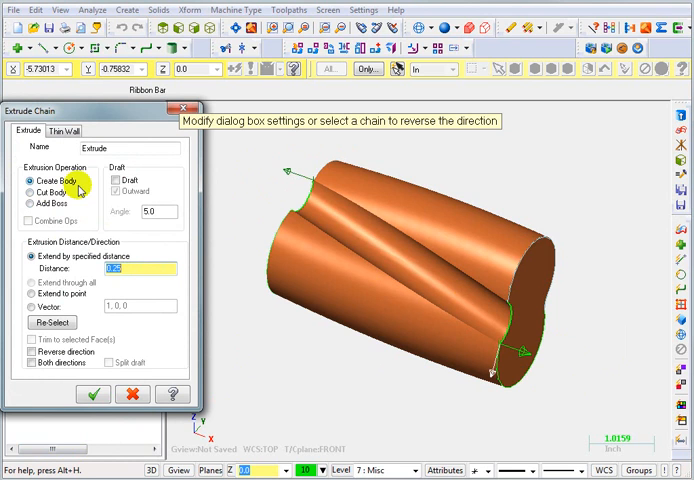
{"action": "mouse_move", "coordinate": [147, 273]}
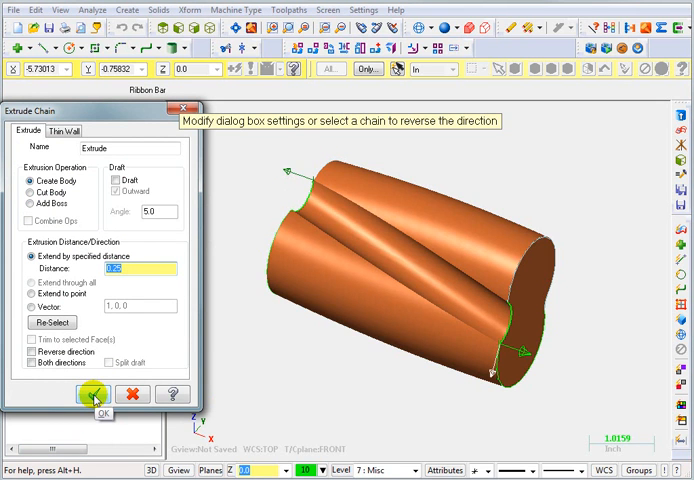
{"action": "left_click", "coordinate": [92, 394]}
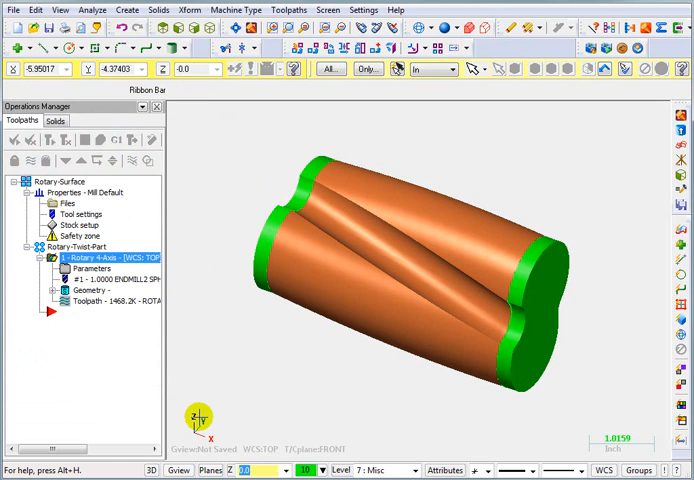
{"action": "mouse_move", "coordinate": [95, 258]}
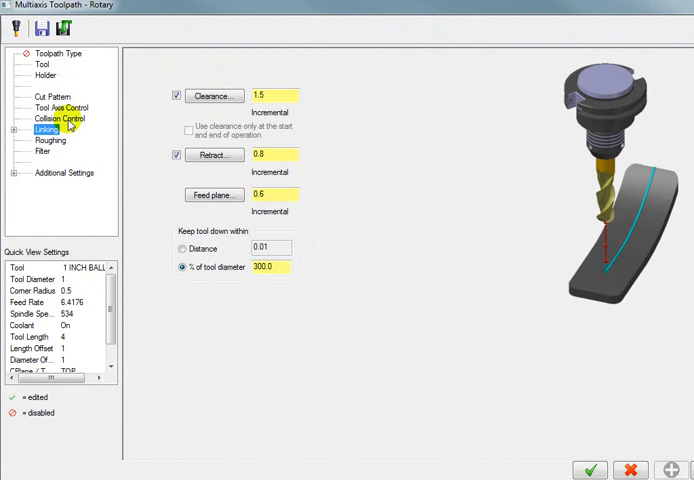
Step: Show the rotary toolpath's Collision Control page and begin picking check surfaces
{"action": "left_click", "coordinate": [59, 118]}
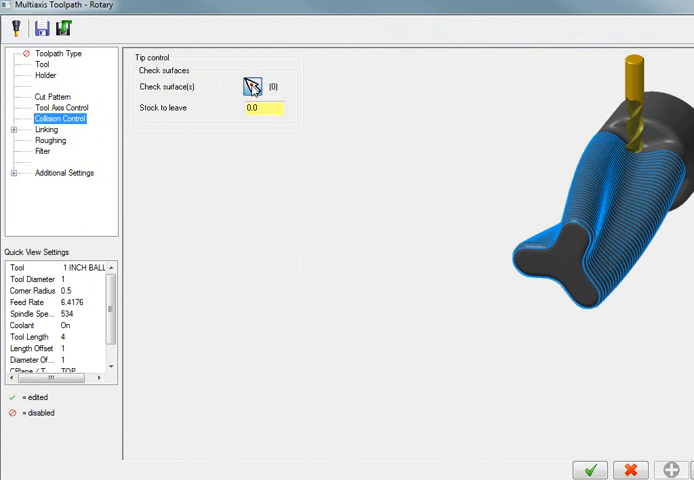
{"action": "left_click", "coordinate": [252, 86]}
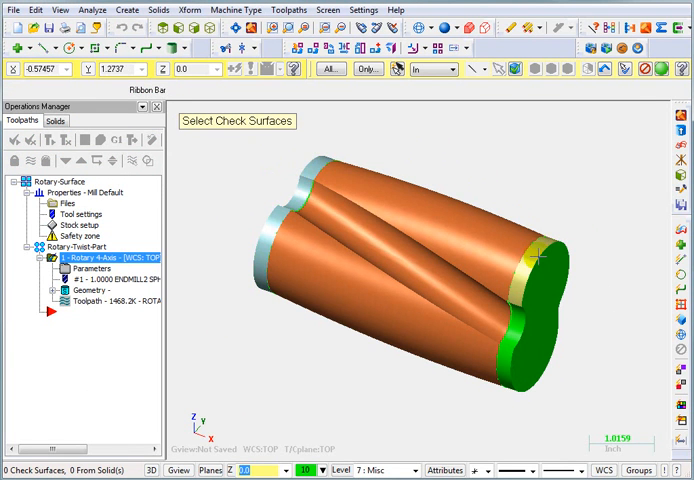
Step: End selection and confirm the 12 end-cap faces as check surfaces
{"action": "left_click", "coordinate": [676, 69]}
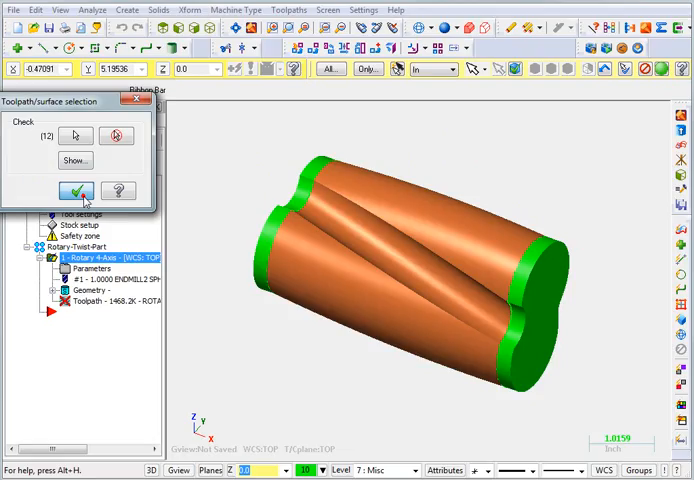
{"action": "left_click", "coordinate": [77, 191]}
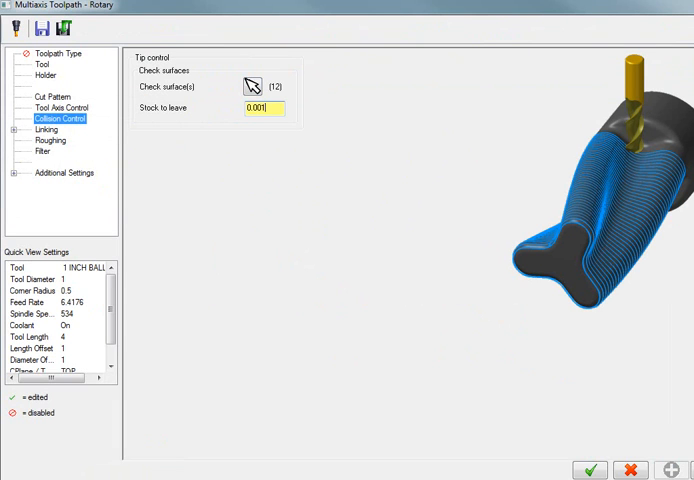
{"action": "mouse_move", "coordinate": [308, 128]}
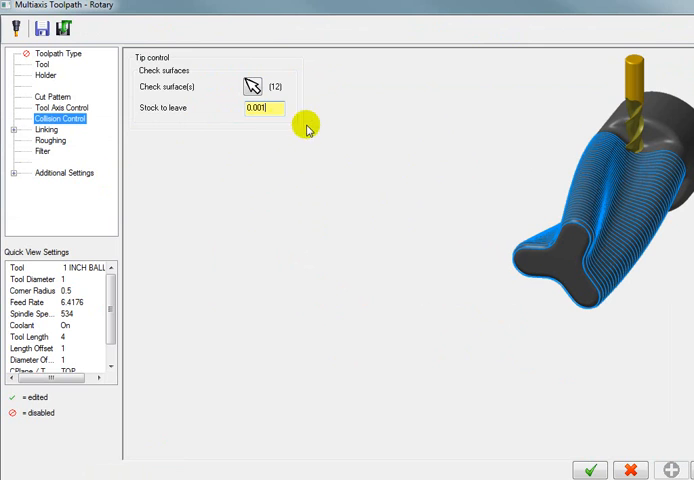
{"action": "mouse_move", "coordinate": [271, 123]}
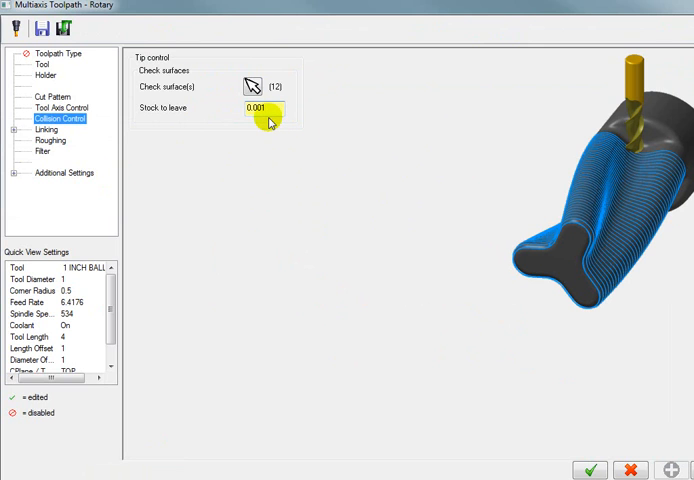
{"action": "mouse_move", "coordinate": [314, 137]}
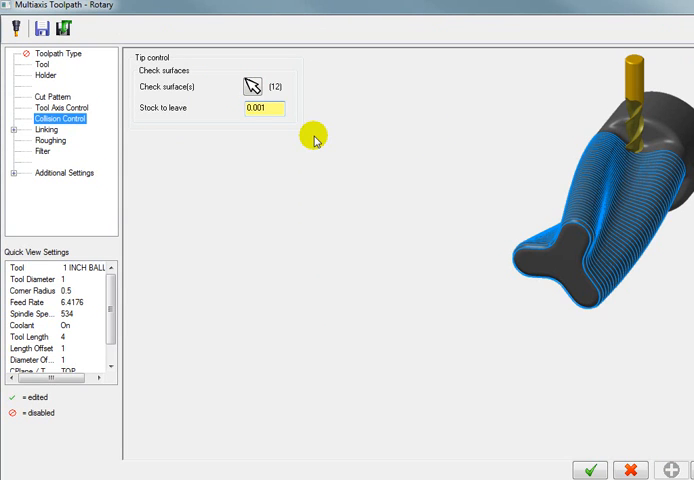
Step: Leave 0.001 stock on the check surfaces and regenerate the rotary toolpath
{"action": "left_click", "coordinate": [264, 109]}
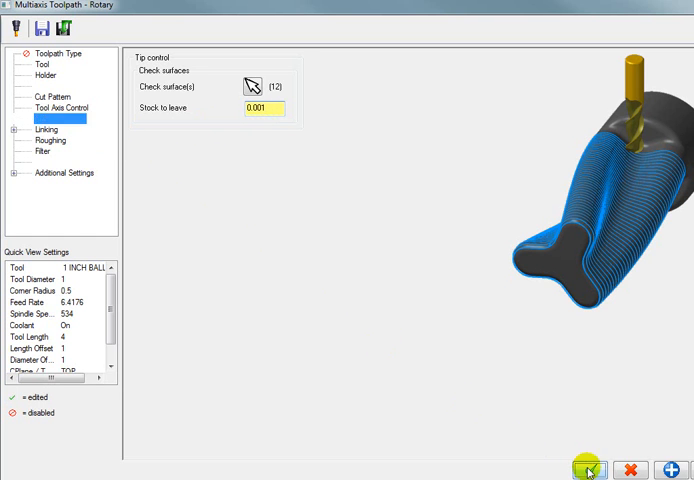
{"action": "left_click", "coordinate": [585, 468]}
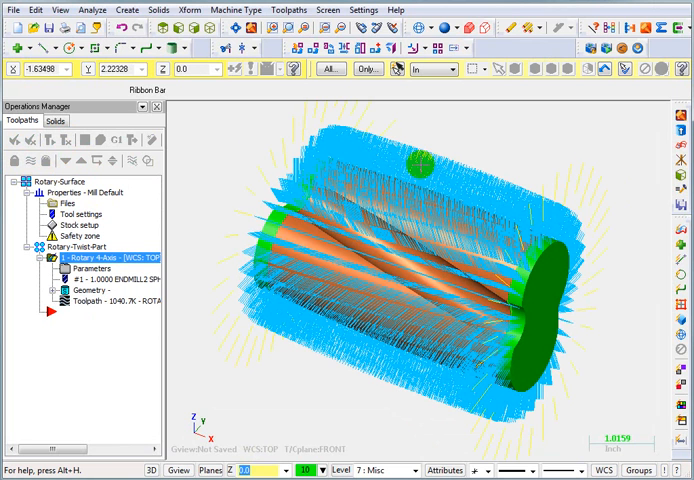
{"action": "mouse_move", "coordinate": [98, 129]}
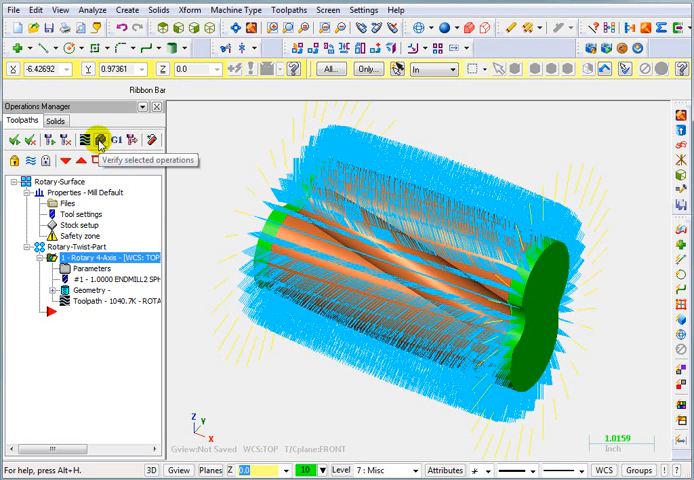
Step: Verify the rotary roughing operation, playing and fast-forwarding the simulation to 100%
{"action": "left_click", "coordinate": [100, 130]}
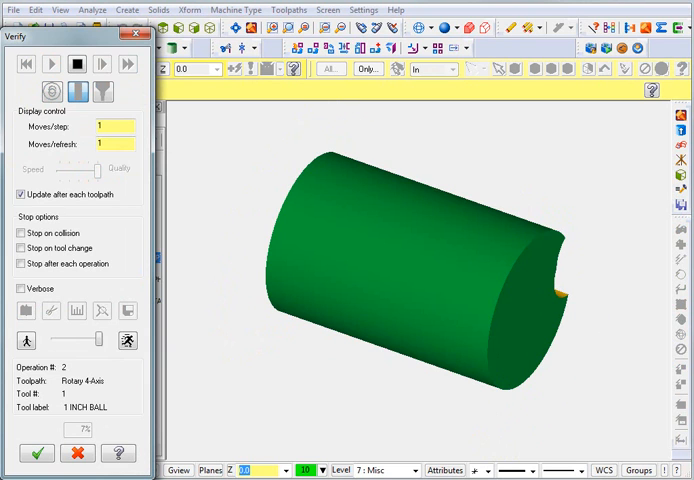
{"action": "left_click", "coordinate": [102, 63]}
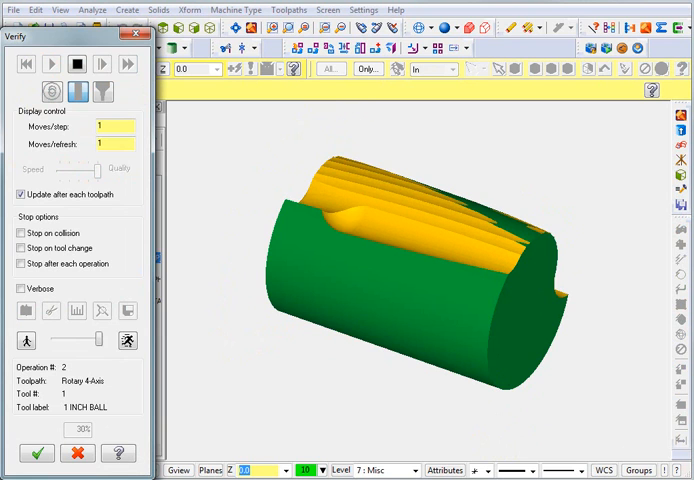
{"action": "left_click", "coordinate": [77, 63]}
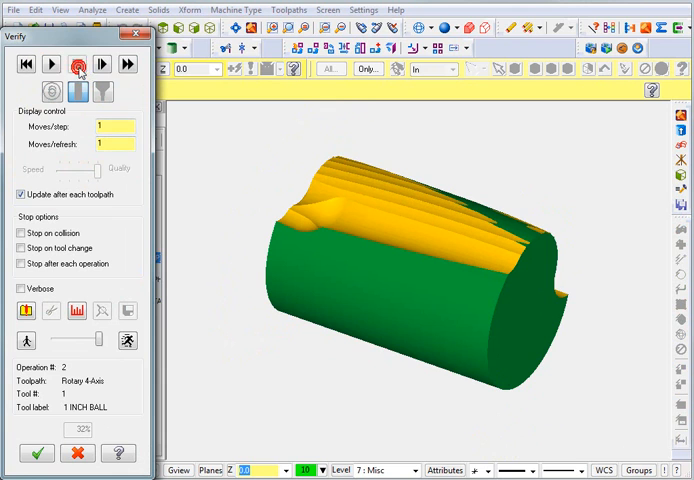
{"action": "left_click", "coordinate": [126, 64]}
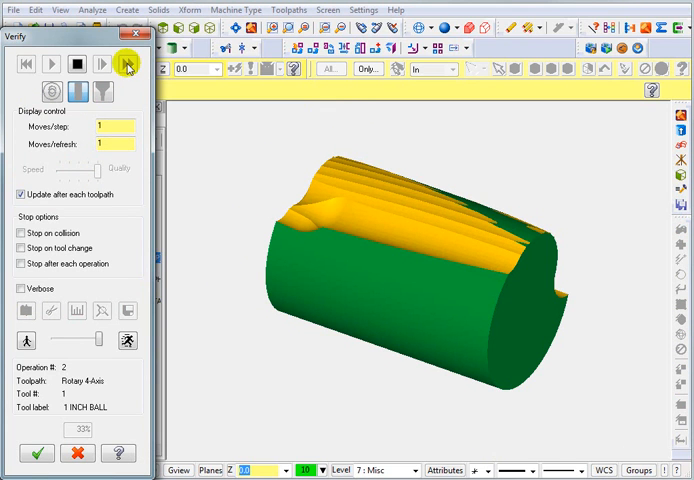
{"action": "left_click", "coordinate": [126, 63]}
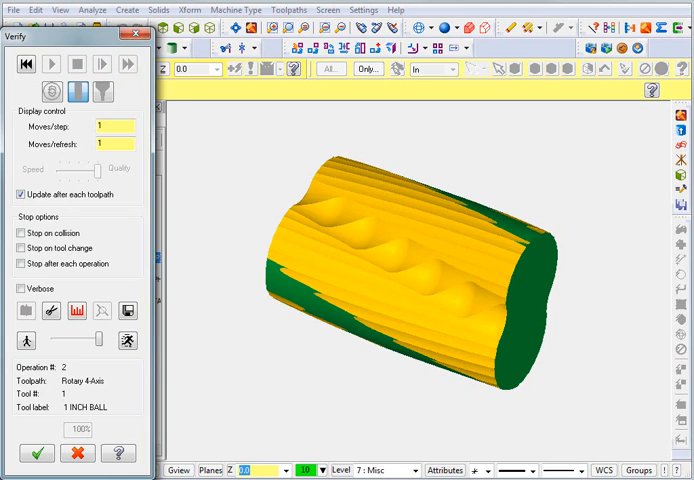
{"action": "mouse_move", "coordinate": [200, 269]}
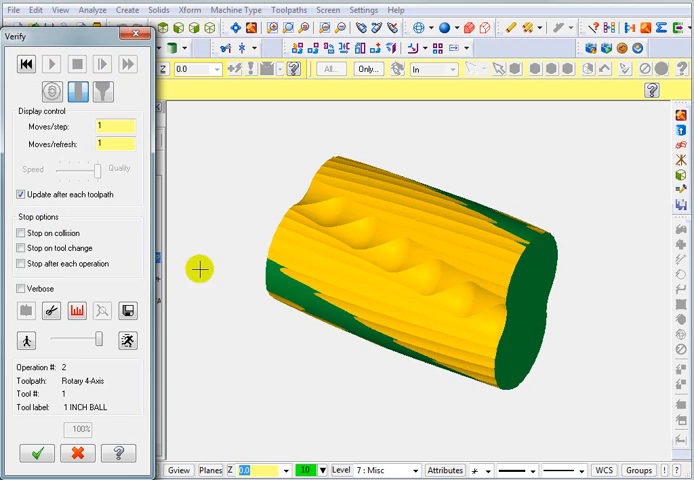
{"action": "mouse_move", "coordinate": [502, 217]}
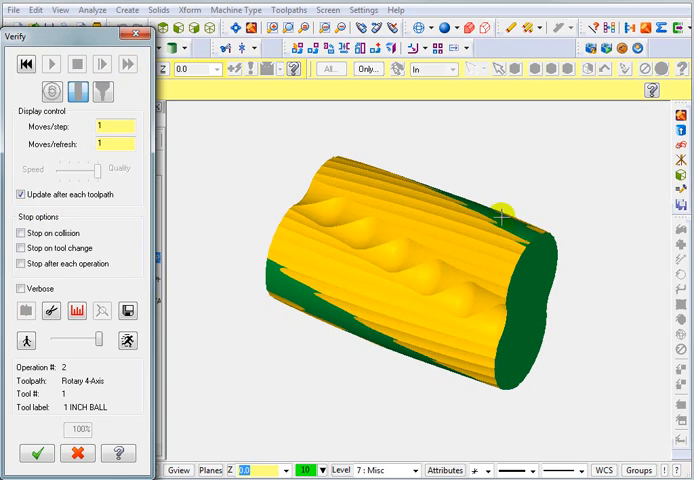
{"action": "mouse_move", "coordinate": [280, 324]}
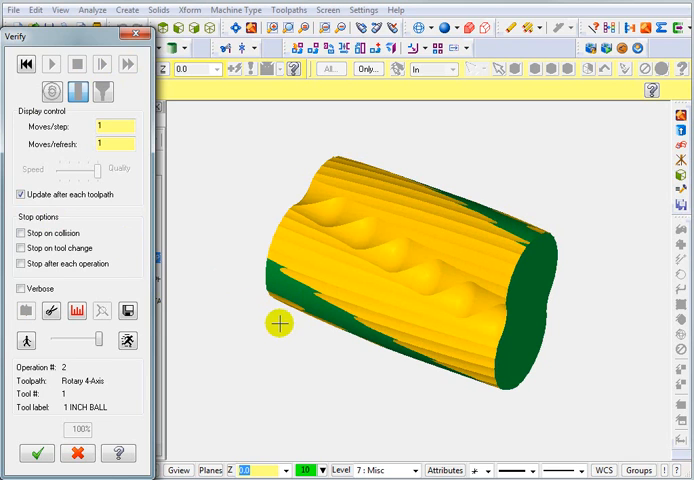
{"action": "mouse_move", "coordinate": [125, 309]}
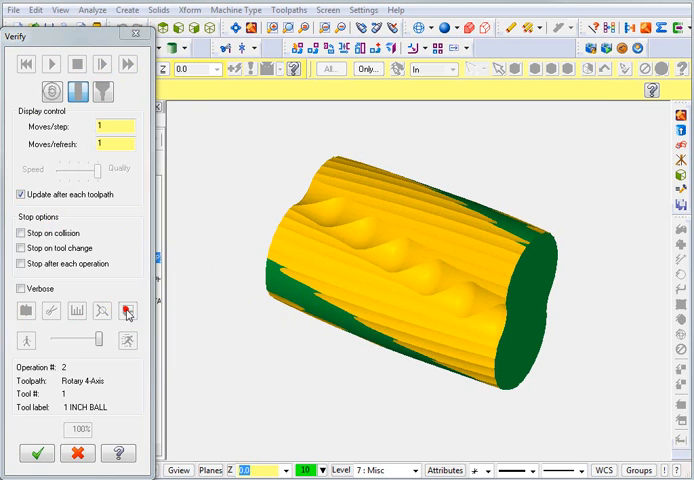
Step: Save the roughed stock as ROTARY_TWIST_PART_Rough.STL, then close Verify
{"action": "left_click", "coordinate": [127, 311]}
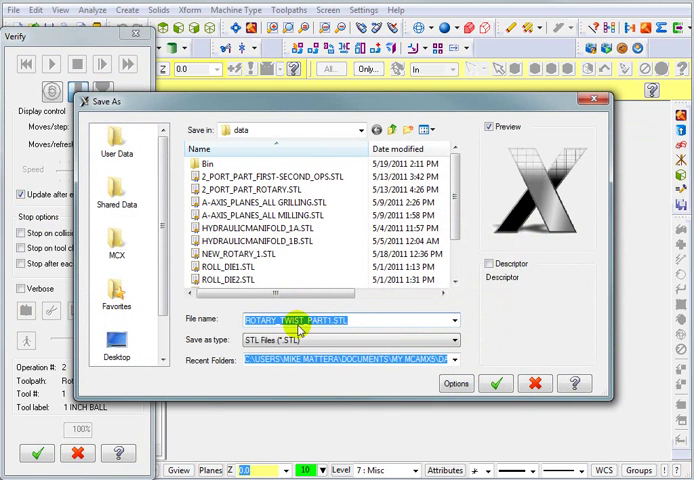
{"action": "left_click", "coordinate": [347, 320]}
{"action": "type", "text": "_Rough"}
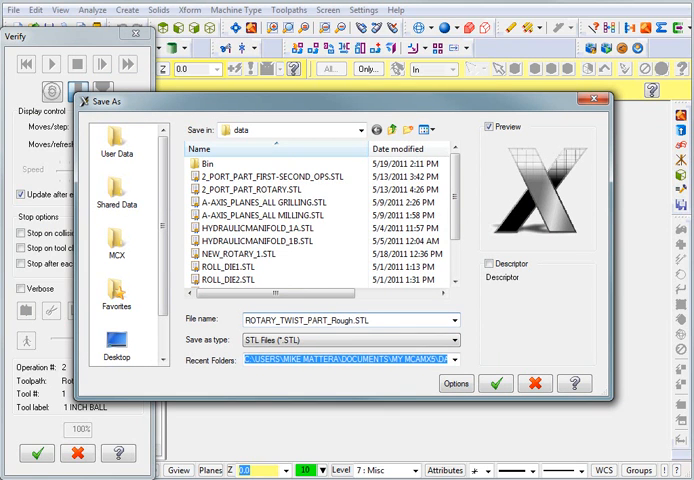
{"action": "mouse_move", "coordinate": [444, 383]}
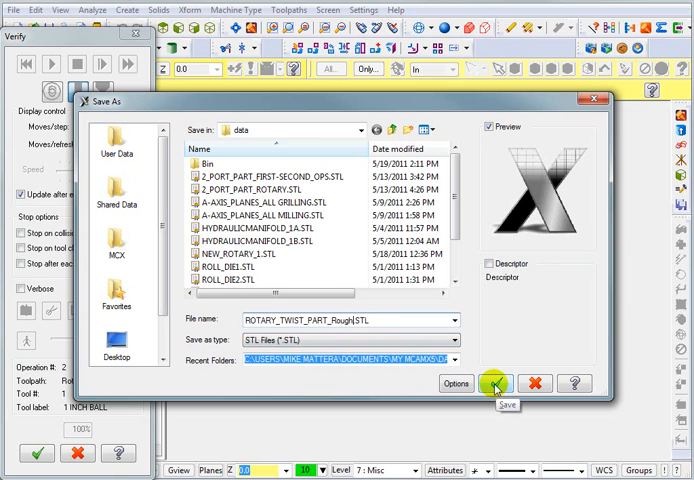
{"action": "left_click", "coordinate": [494, 383]}
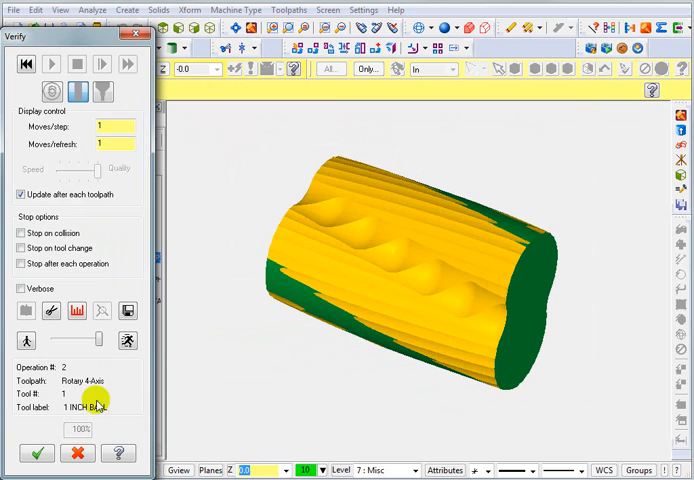
{"action": "left_click", "coordinate": [36, 453]}
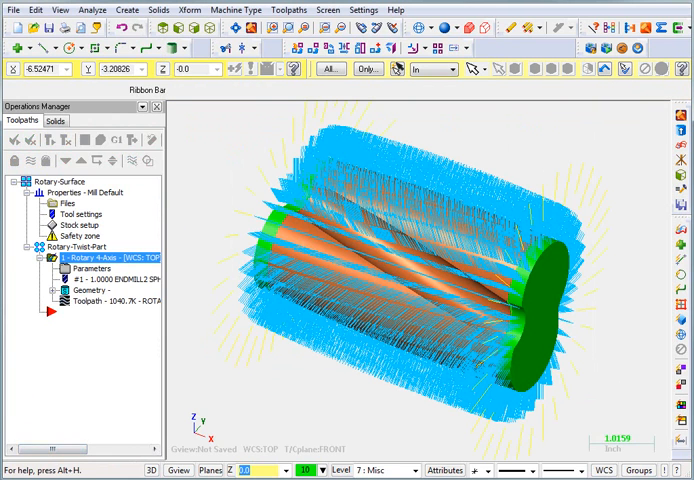